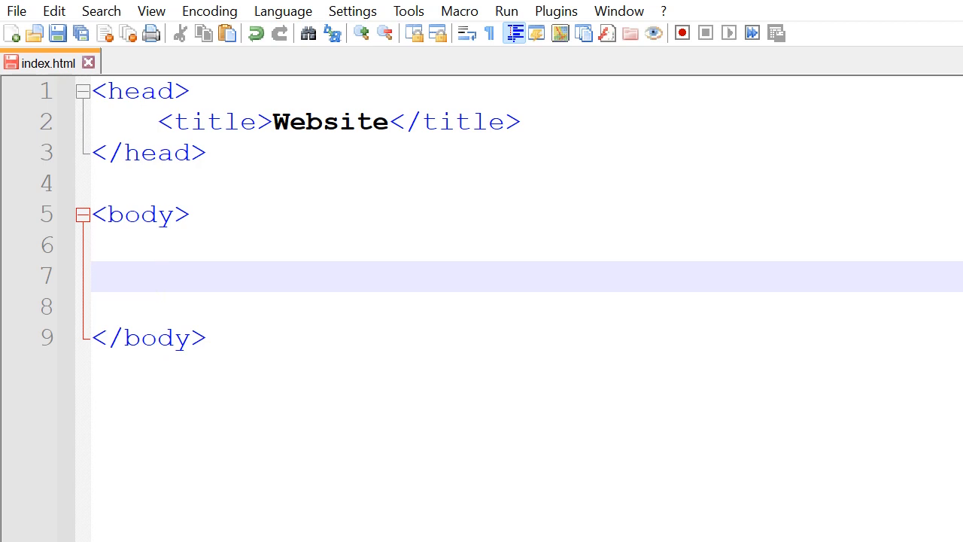
Type an <img src=""> tag on line 7 and place the cursor between the quotes
click(156, 276)
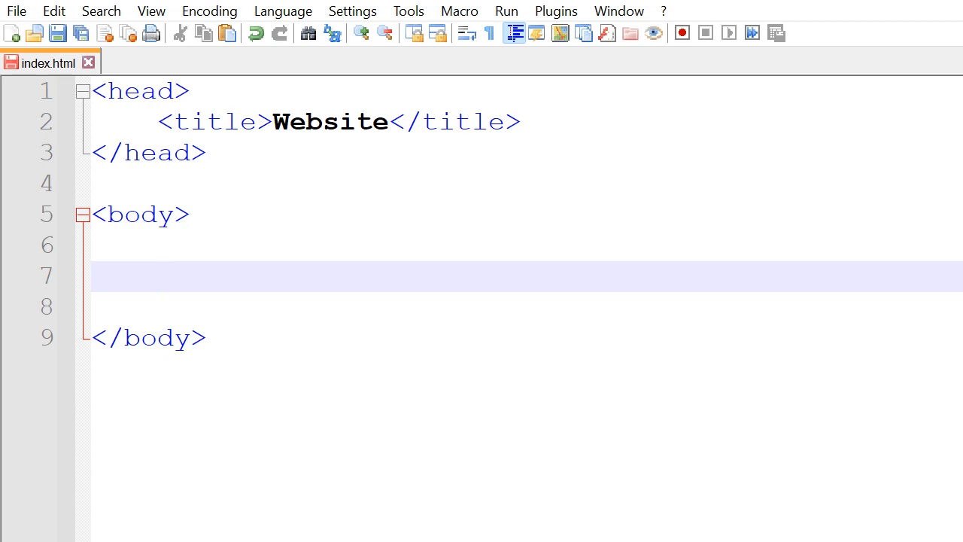
text(<>)
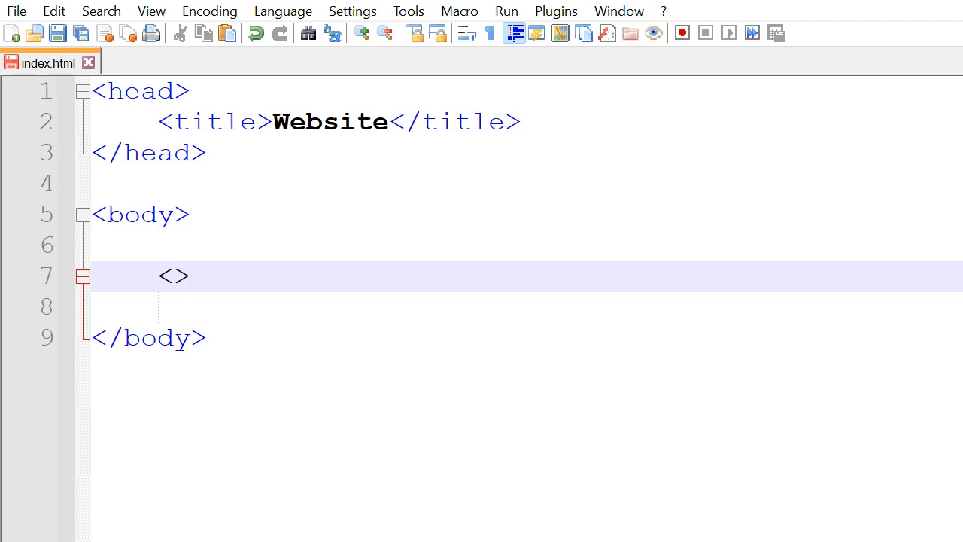
text(img)
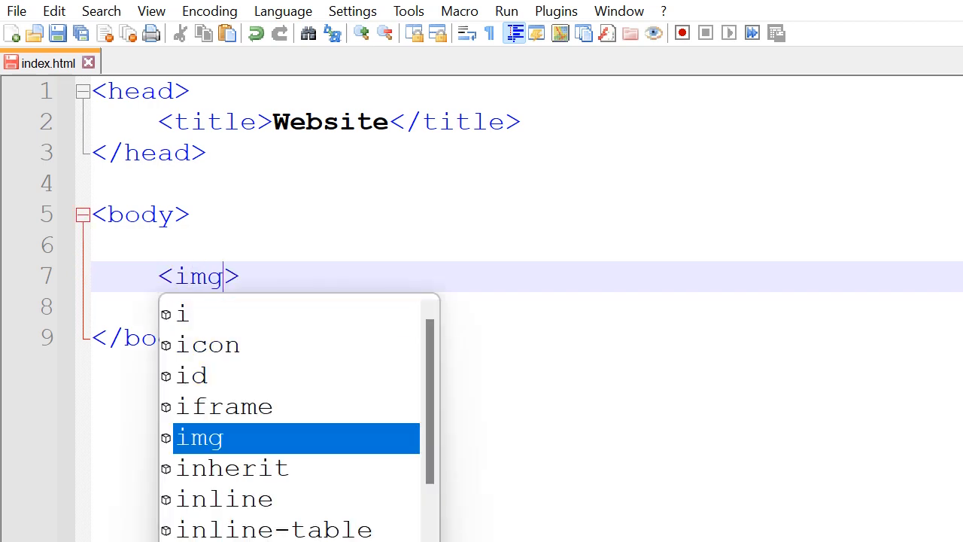
text(src)
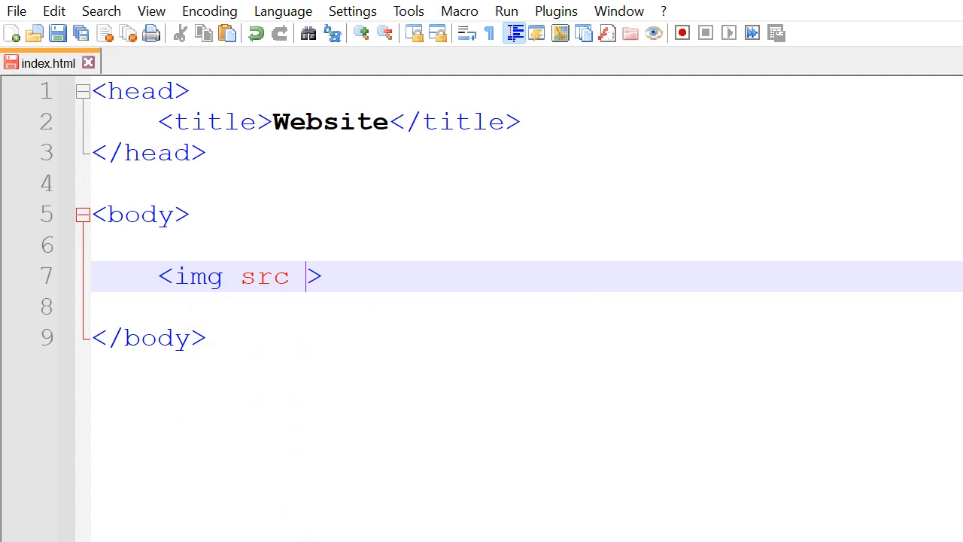
text(=)
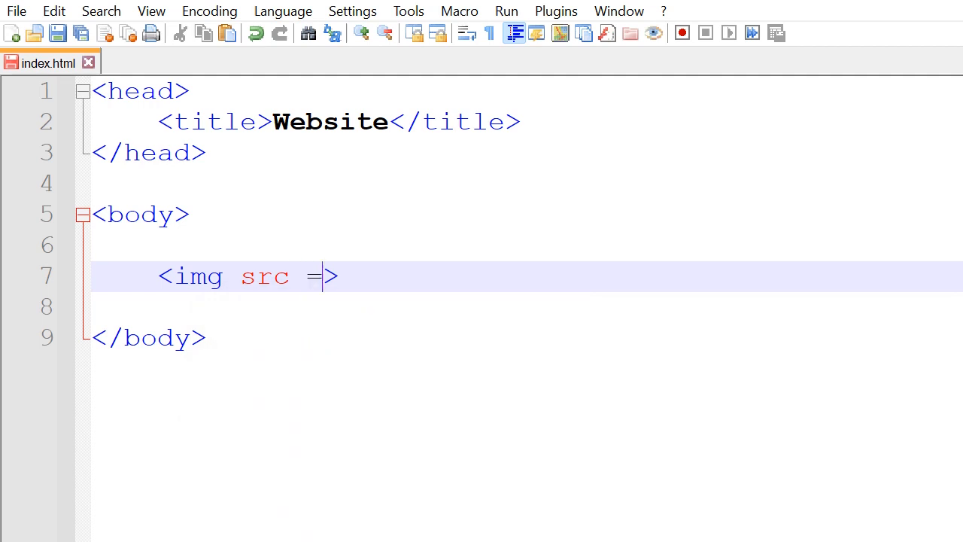
text("")
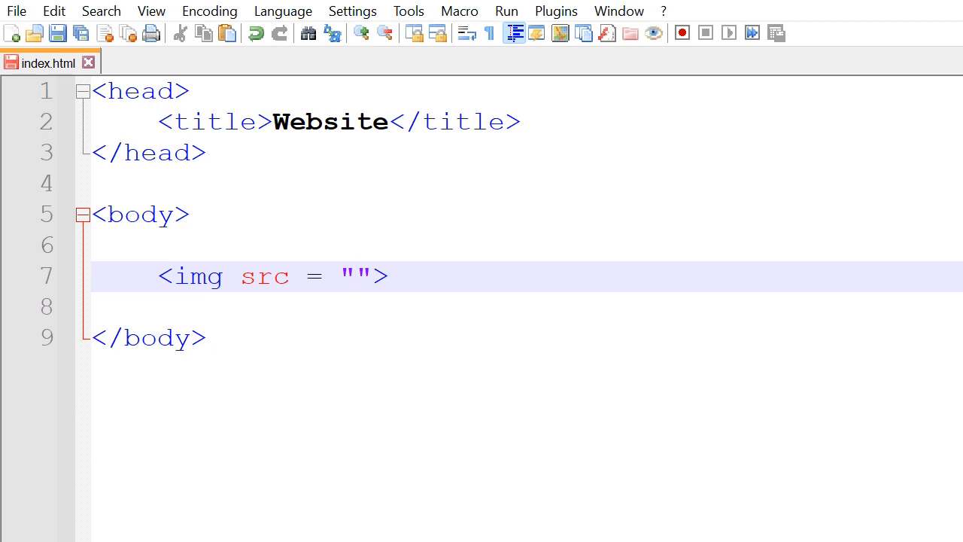
click(354, 276)
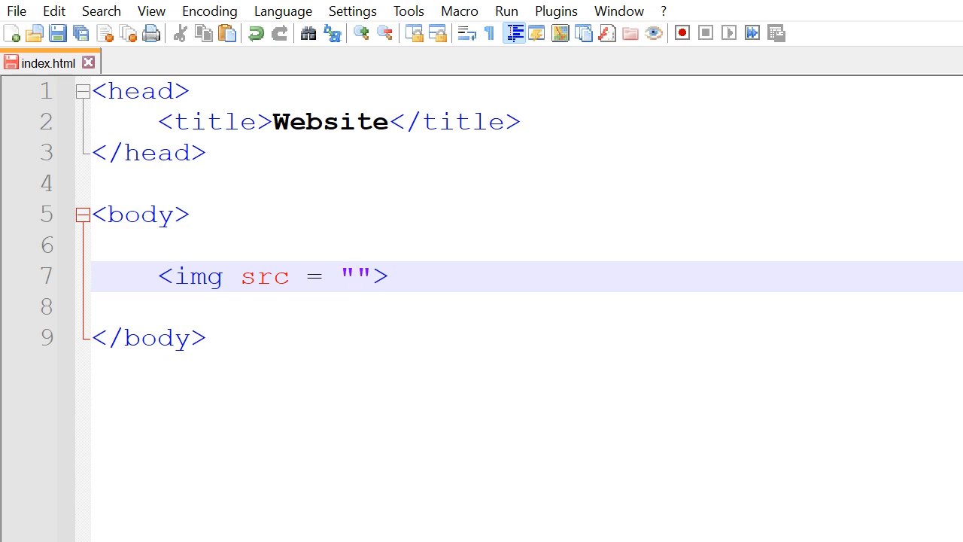
click(354, 276)
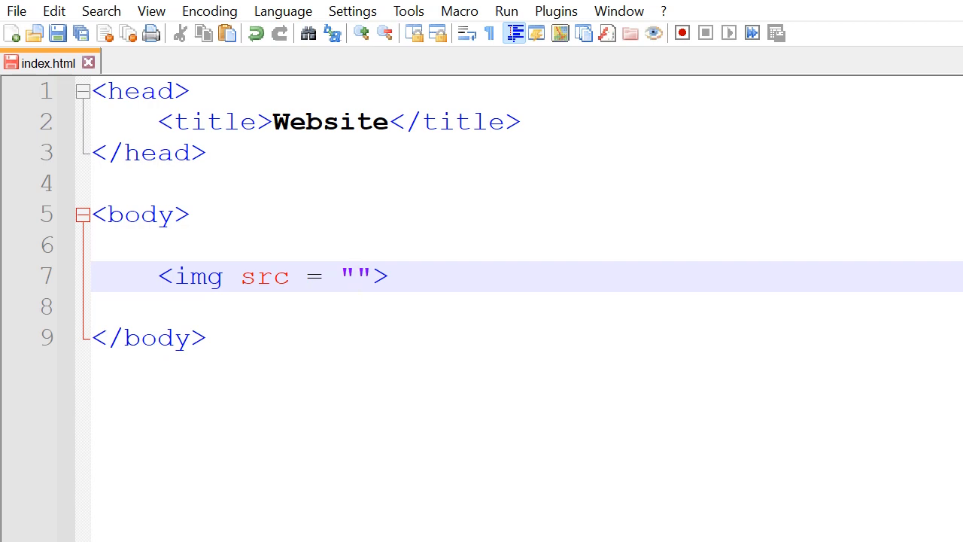
click(354, 277)
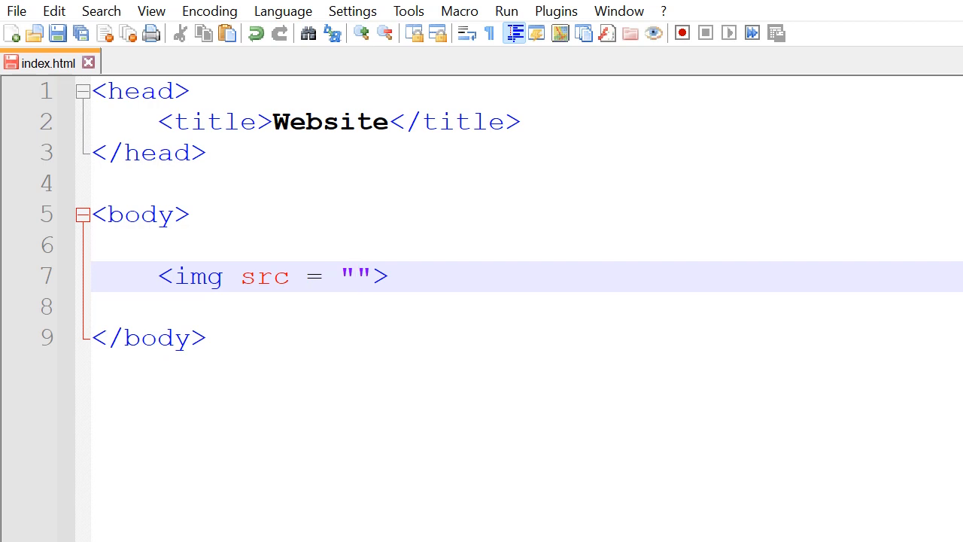
click(354, 275)
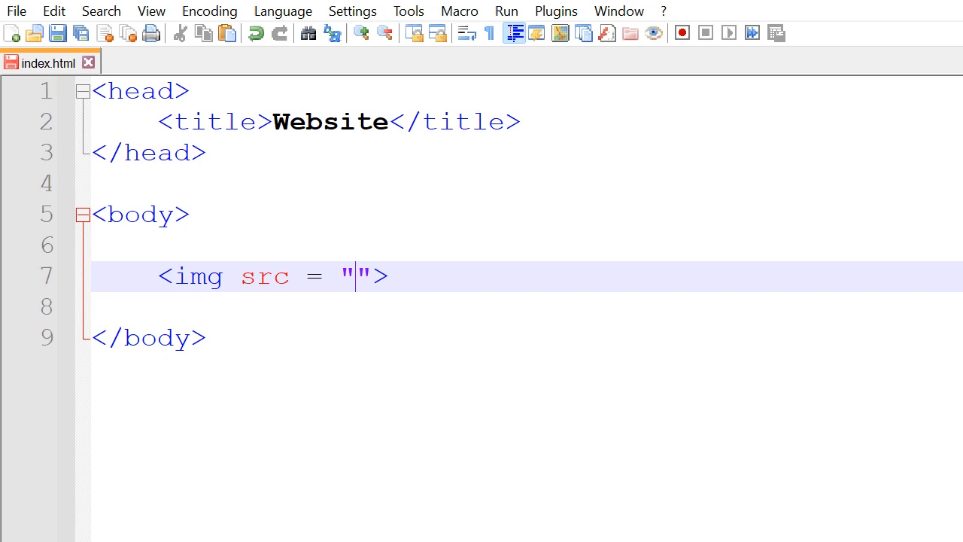
Enter newcastle.jpg as the image source inside the quotes
text(i)
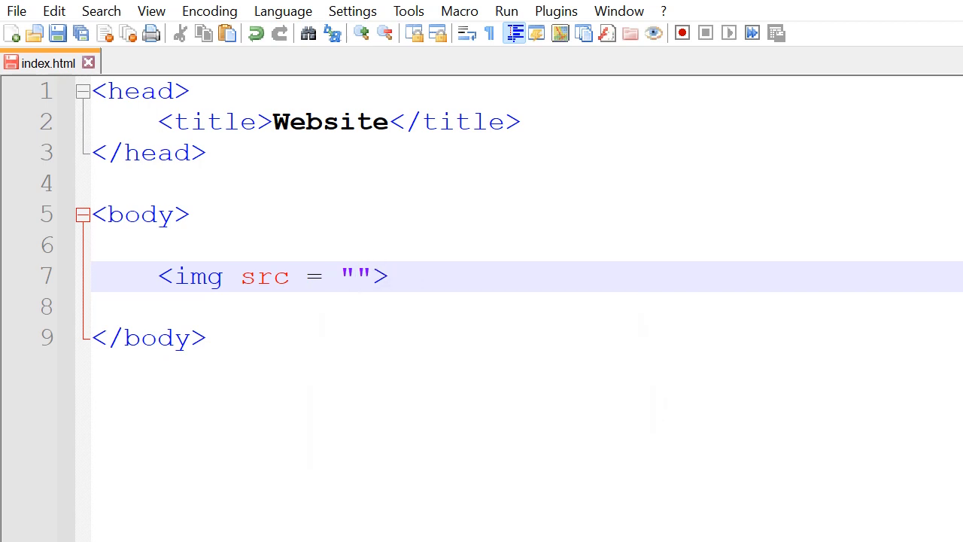
text(newcas)
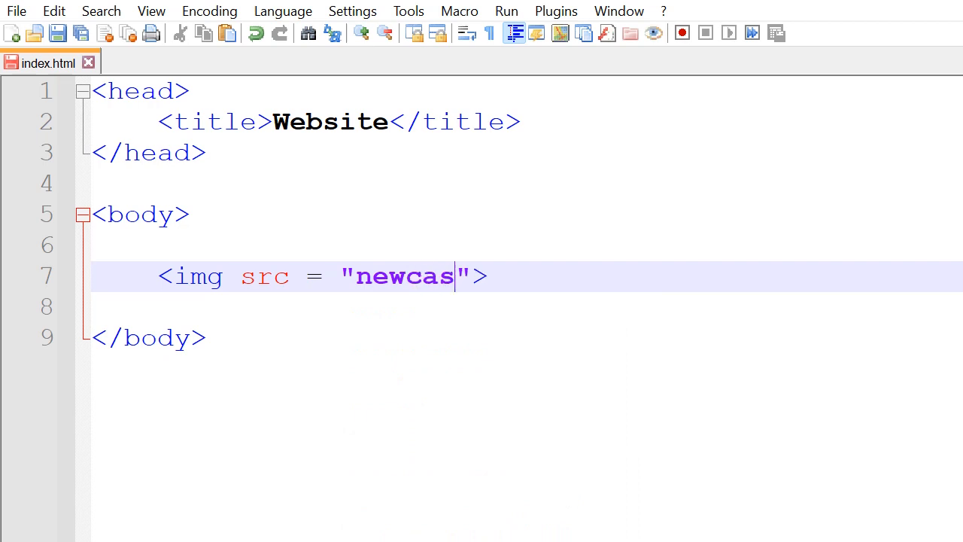
text(tle.)
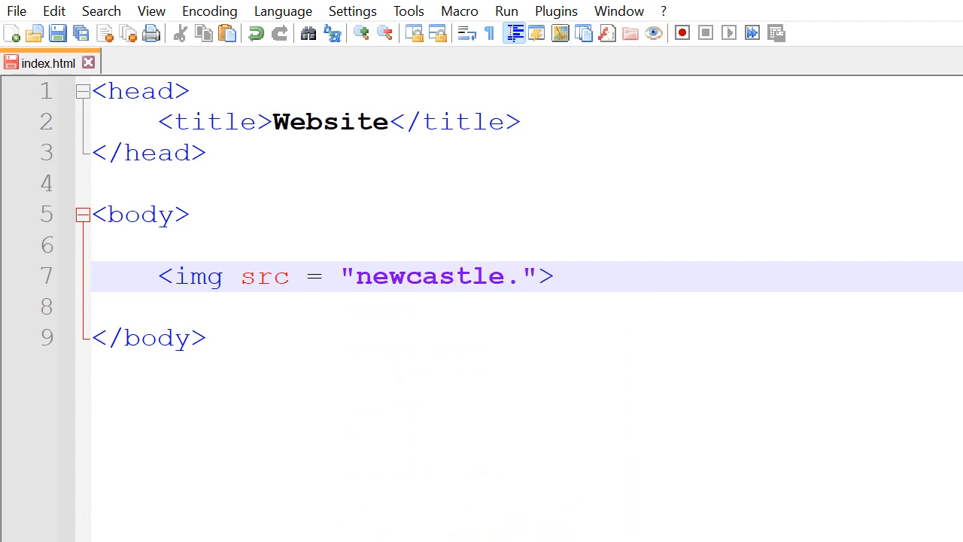
text(j)
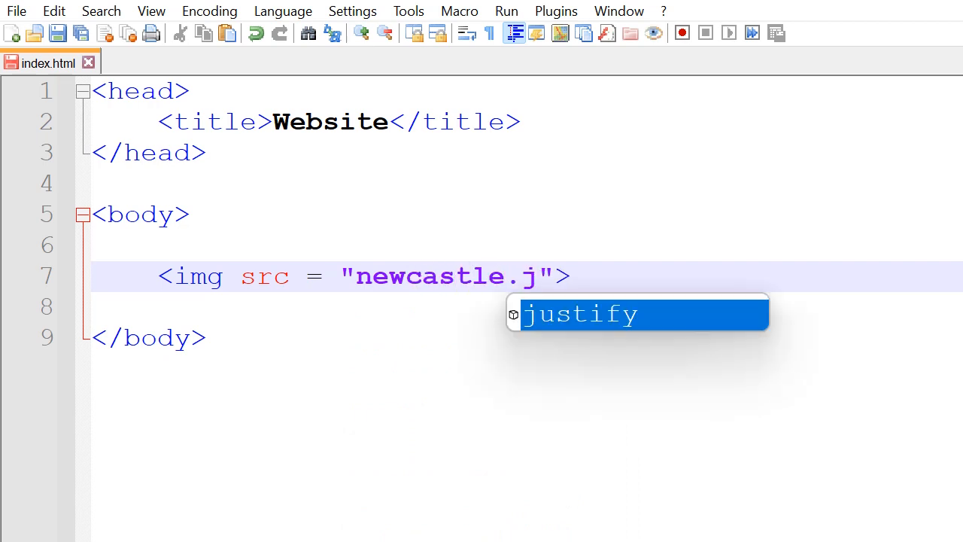
text(pg)
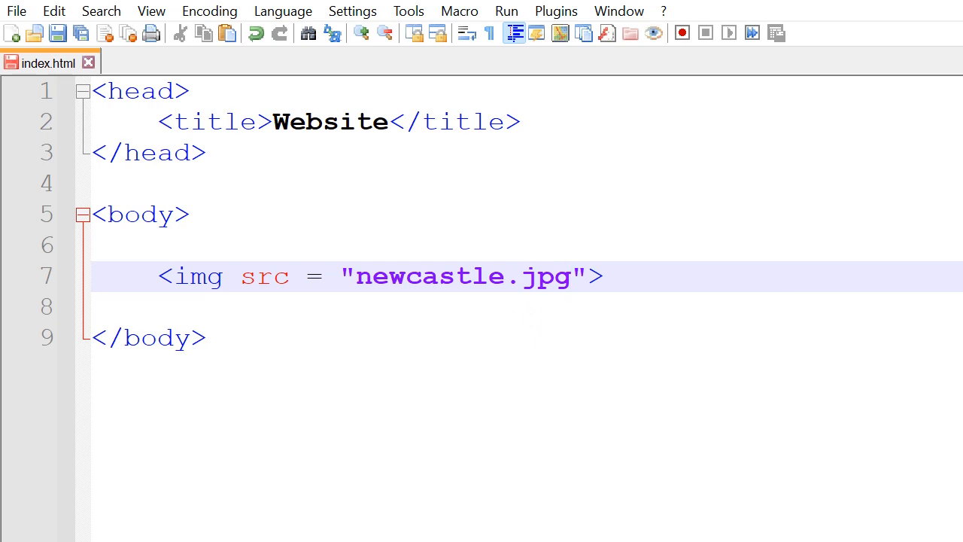
Prefix the path with image/ and move the closing bracket onto a new line
click(353, 276)
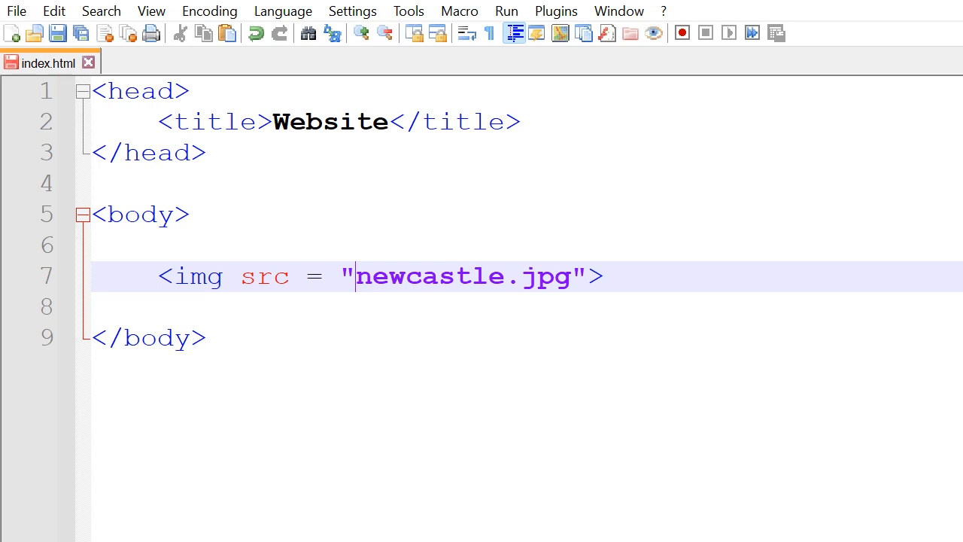
text(image)
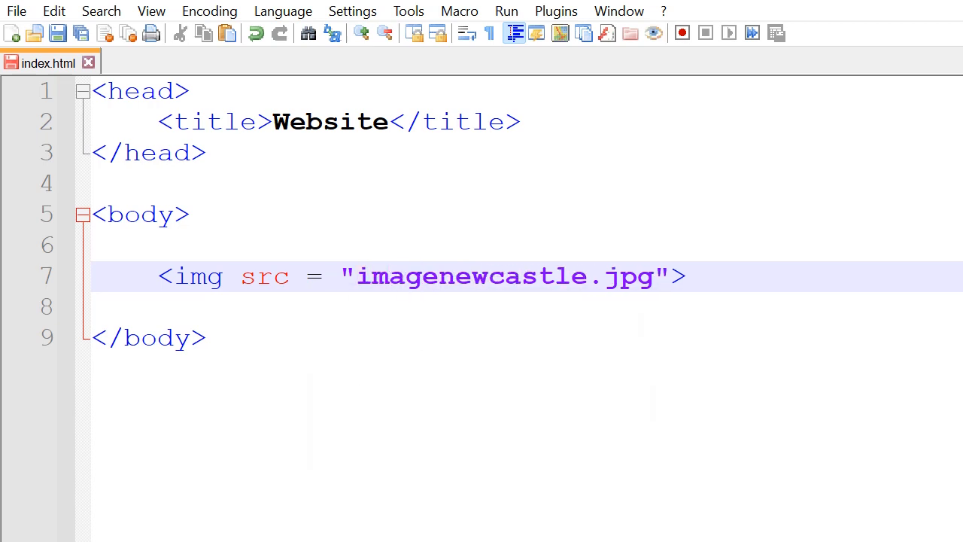
text(/)
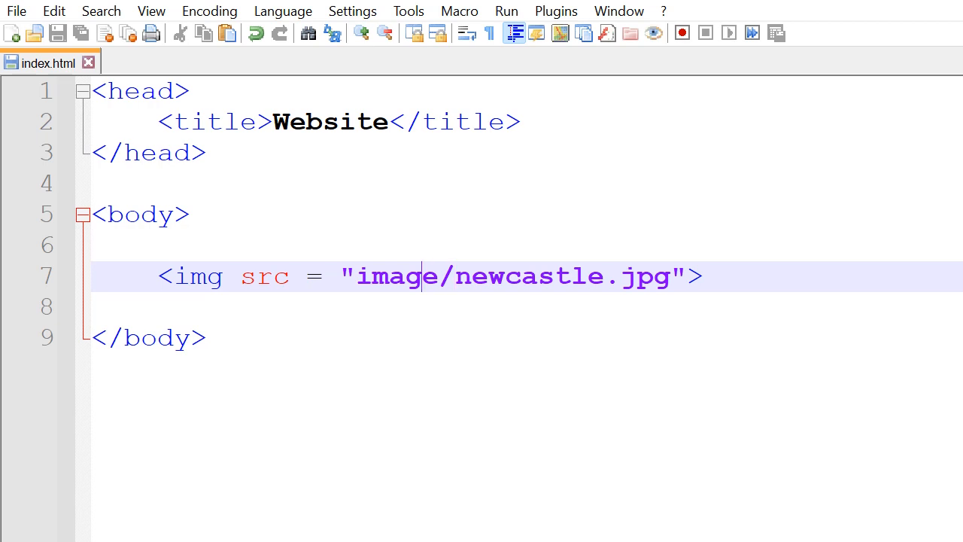
click(343, 276)
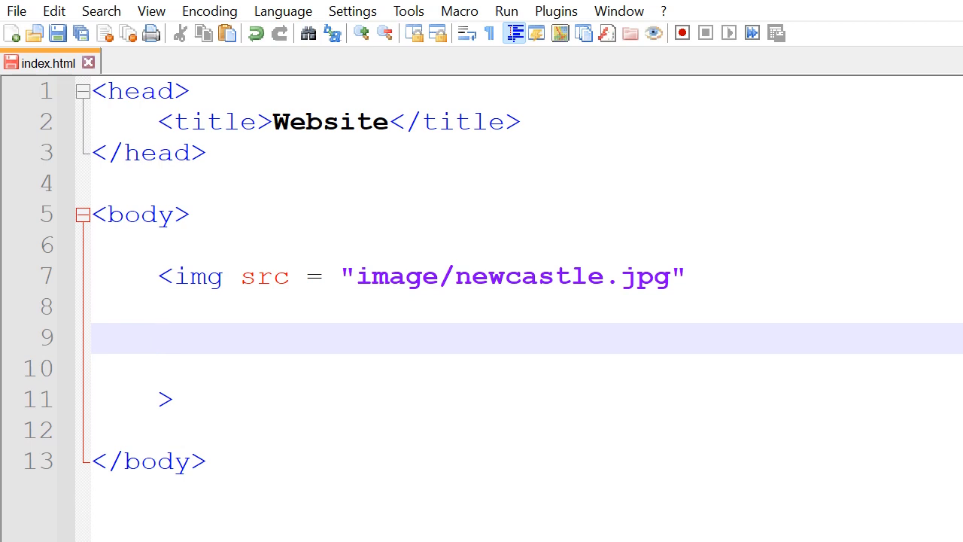
Add width="250" and height="250" attributes to the img tag on line 9
text(width =)
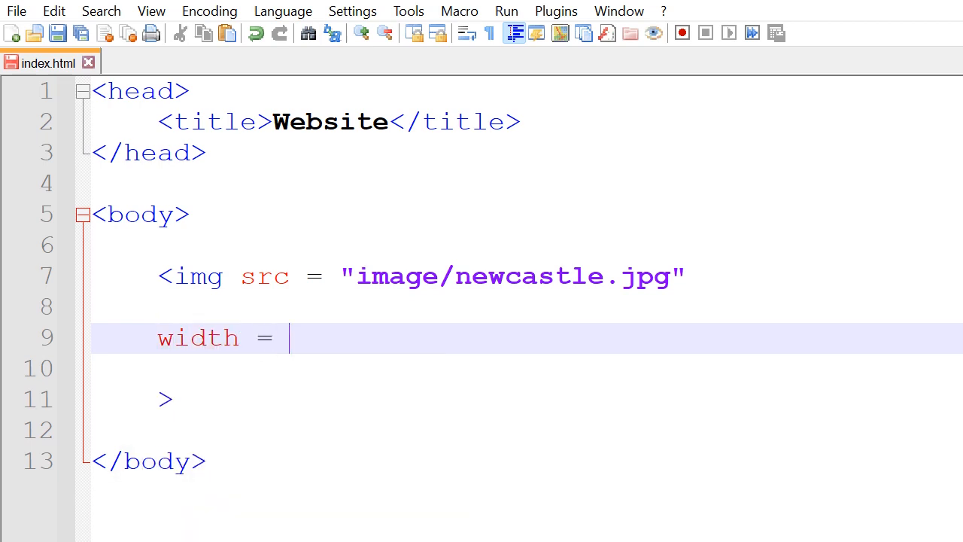
text("250")
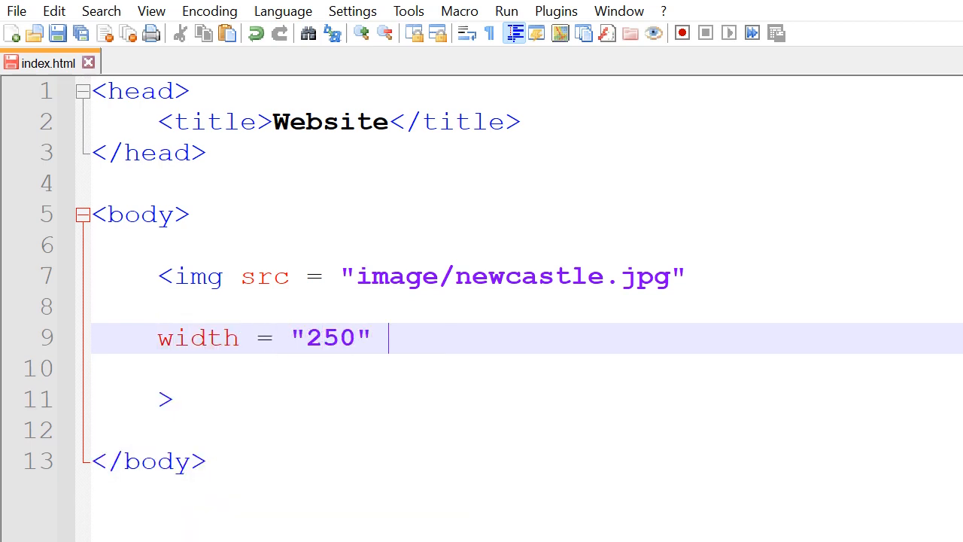
text(height = "")
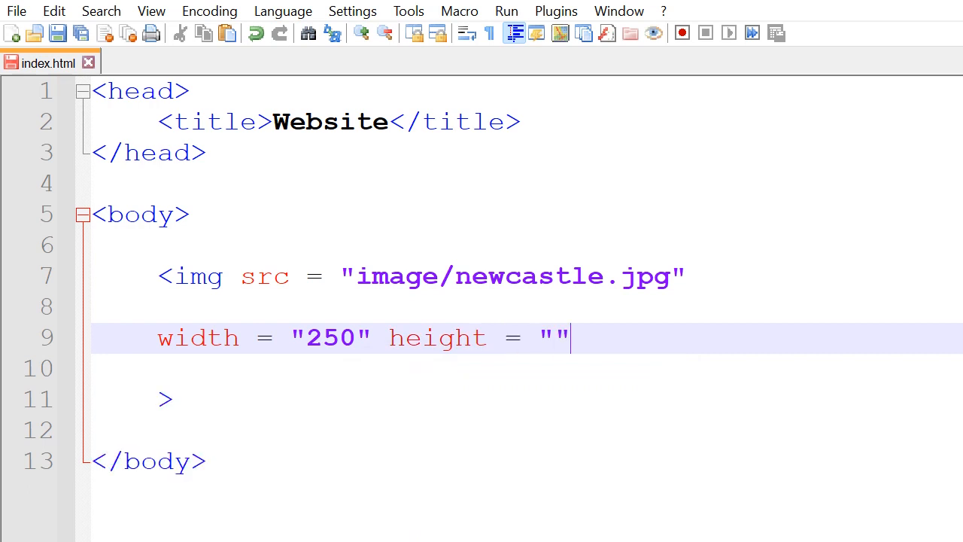
text(250)
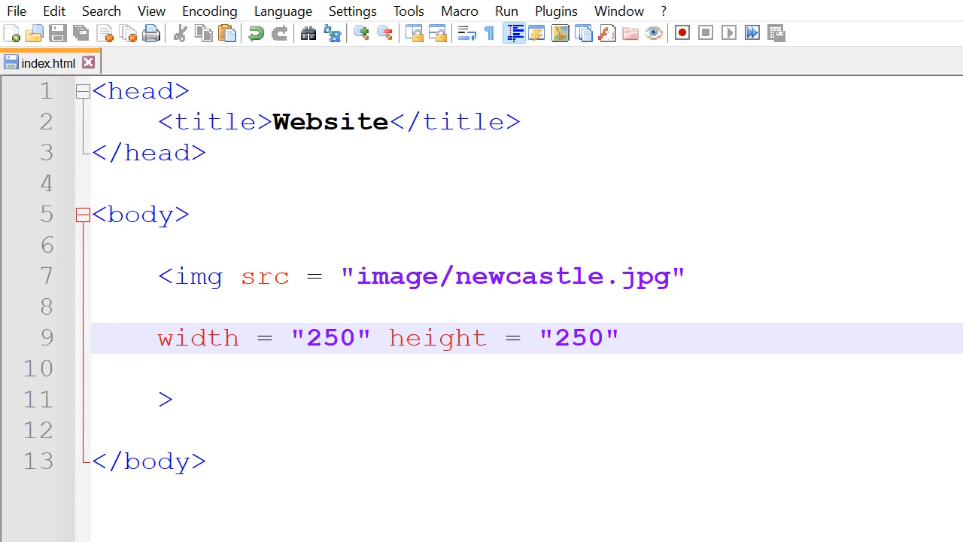
click(602, 337)
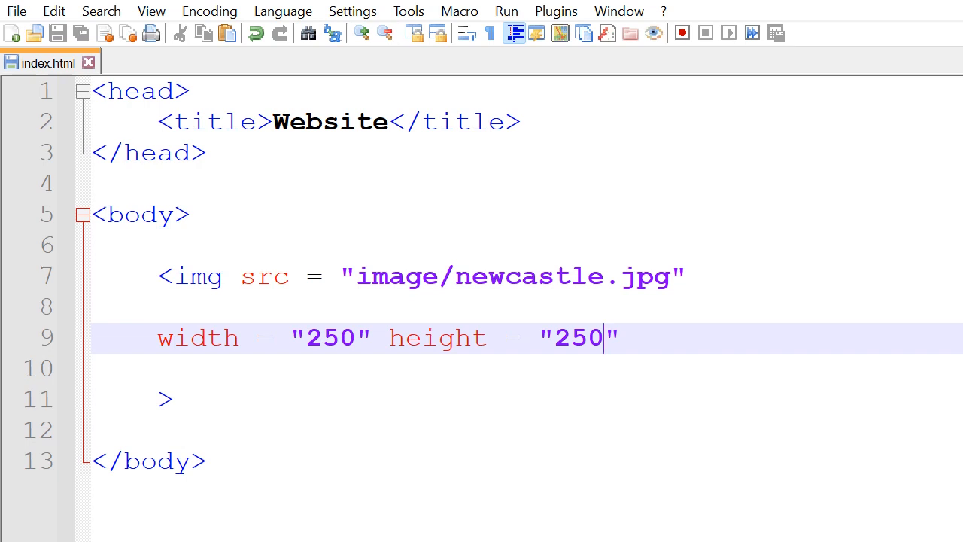